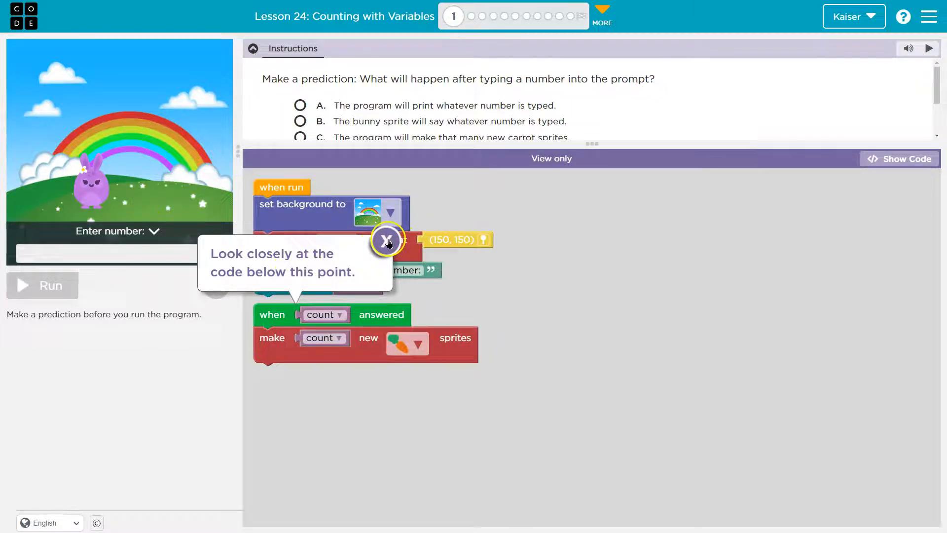
Dismiss the 'Look closely at the code below this point' callout.
left_click(387, 239)
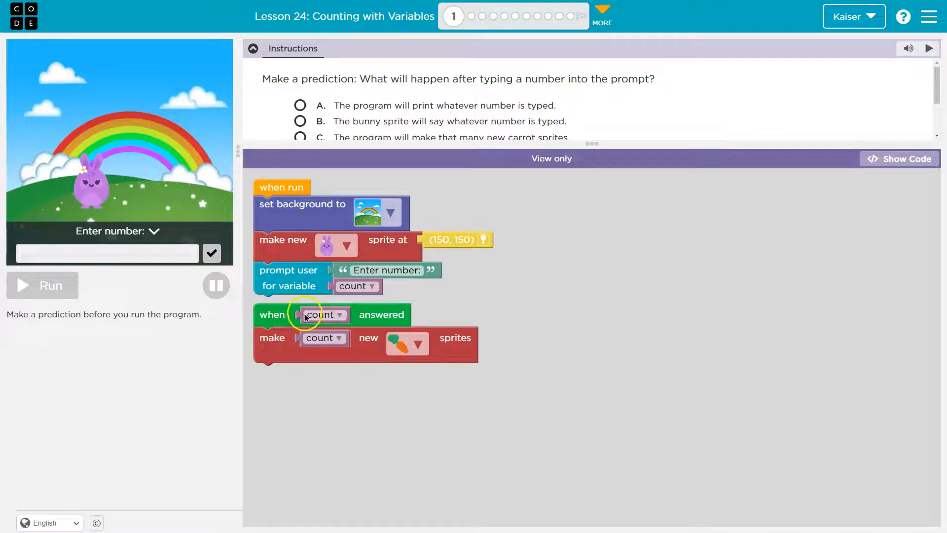
scroll("down", 3)
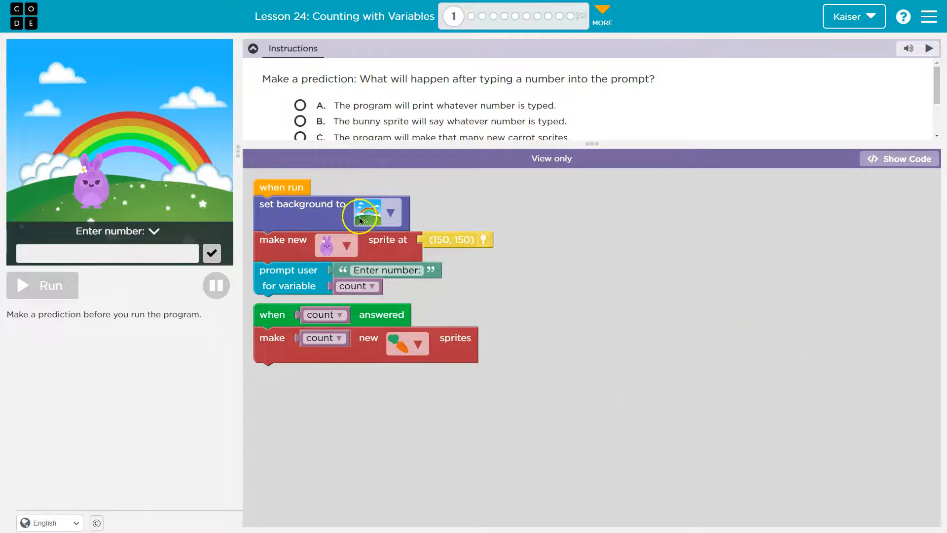
mouse_move(111, 160)
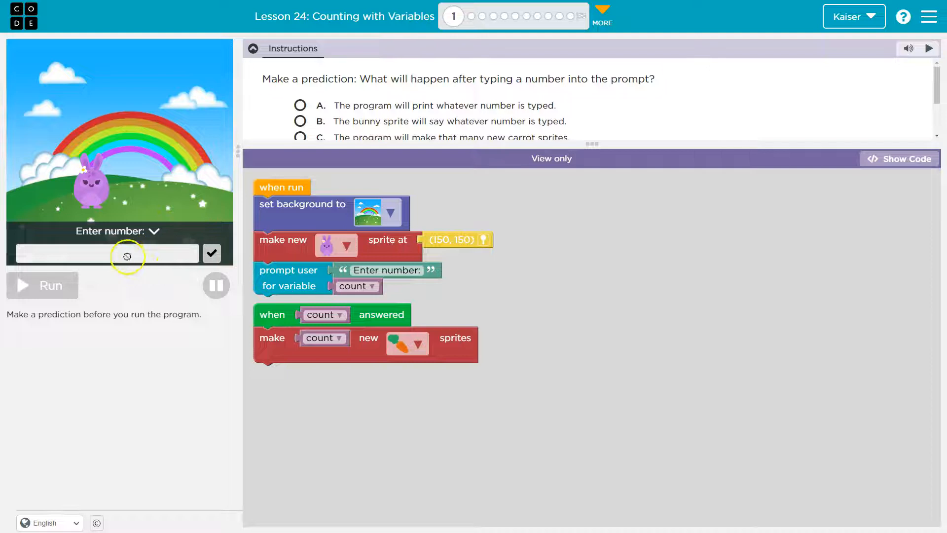
mouse_move(384, 295)
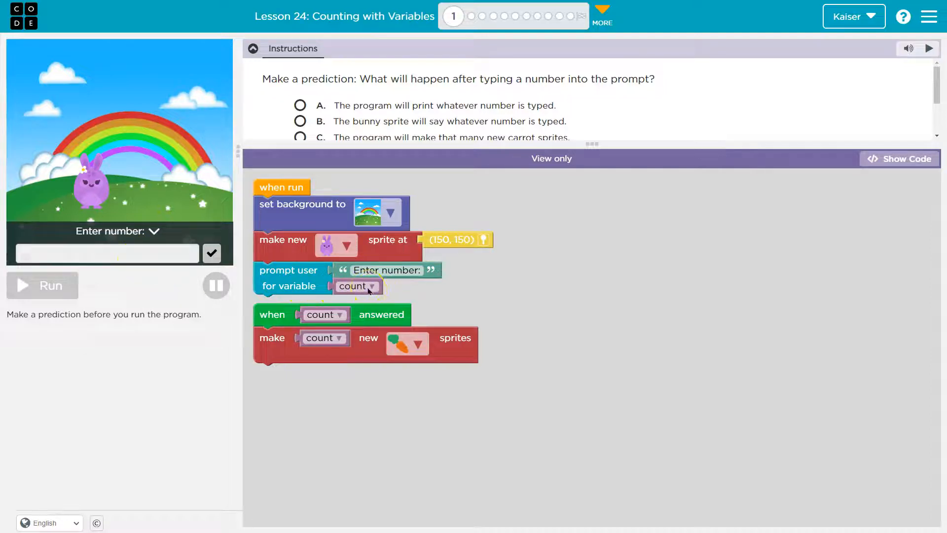
mouse_move(404, 236)
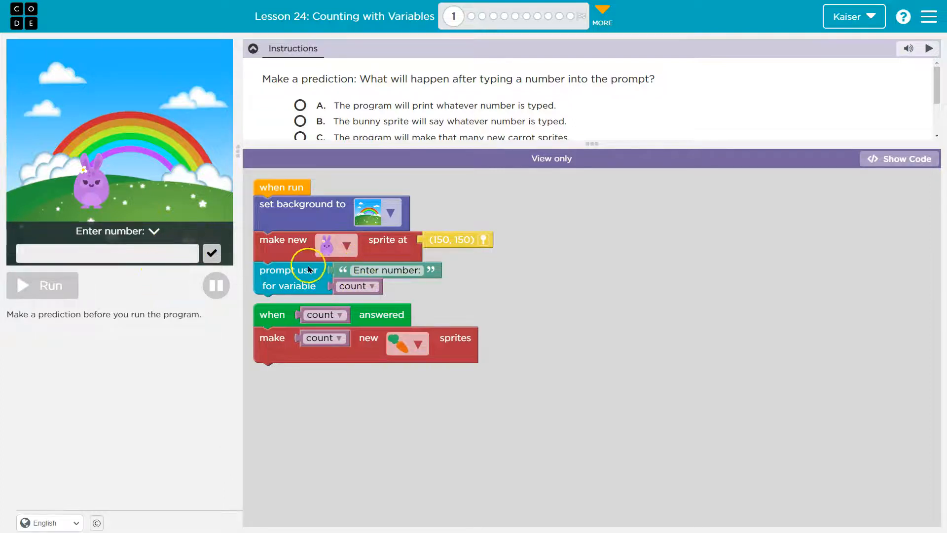
mouse_move(407, 273)
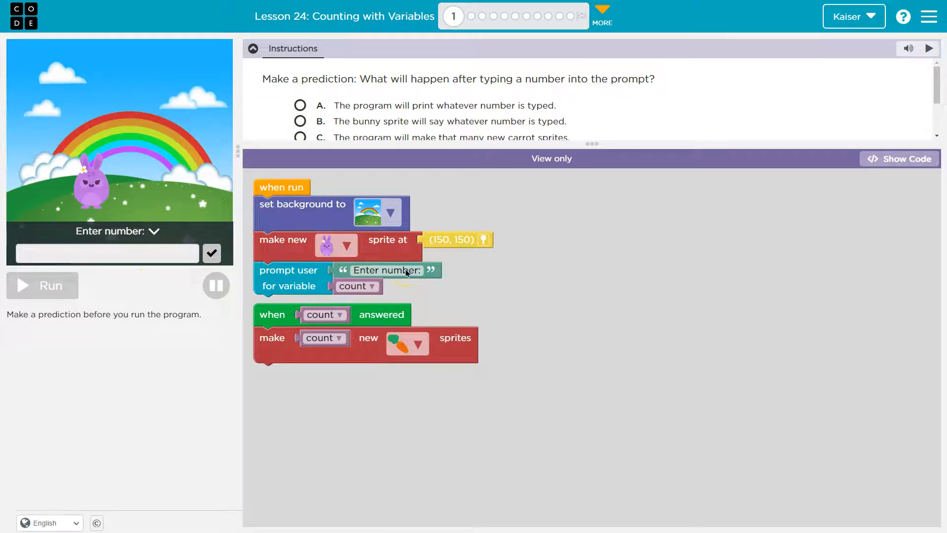
mouse_move(211, 253)
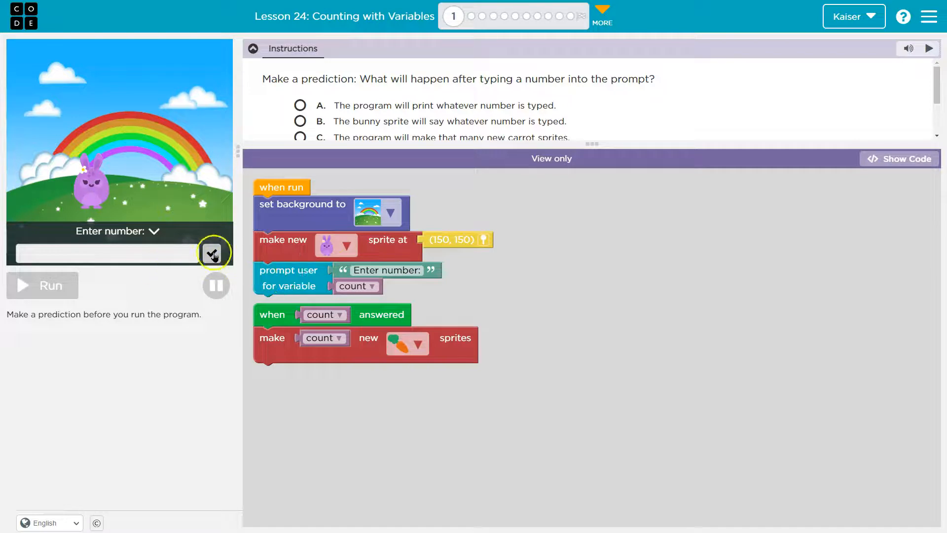
mouse_move(412, 275)
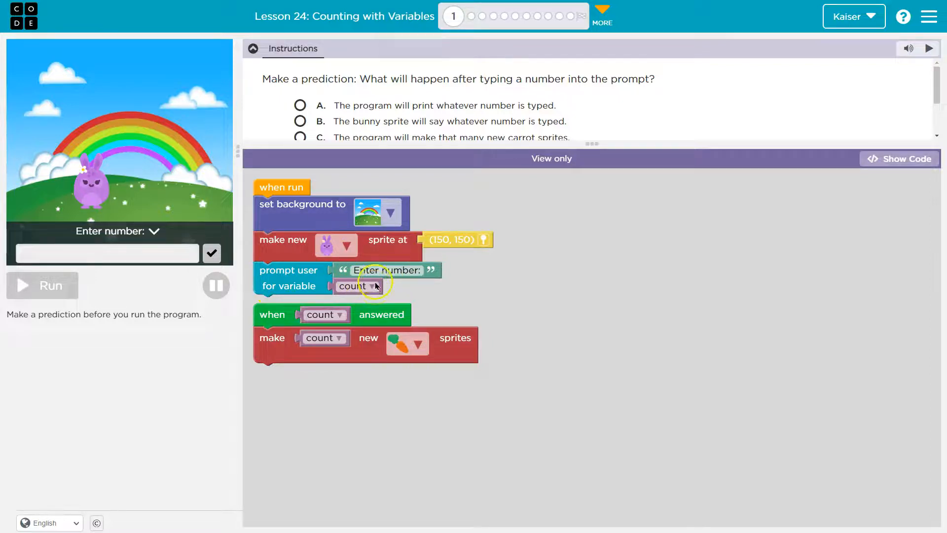
mouse_move(440, 254)
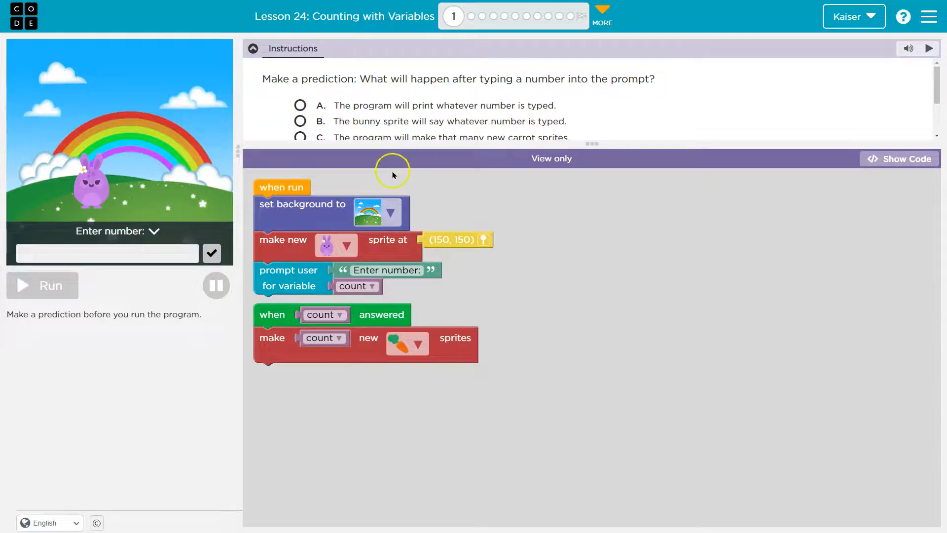
mouse_move(305, 314)
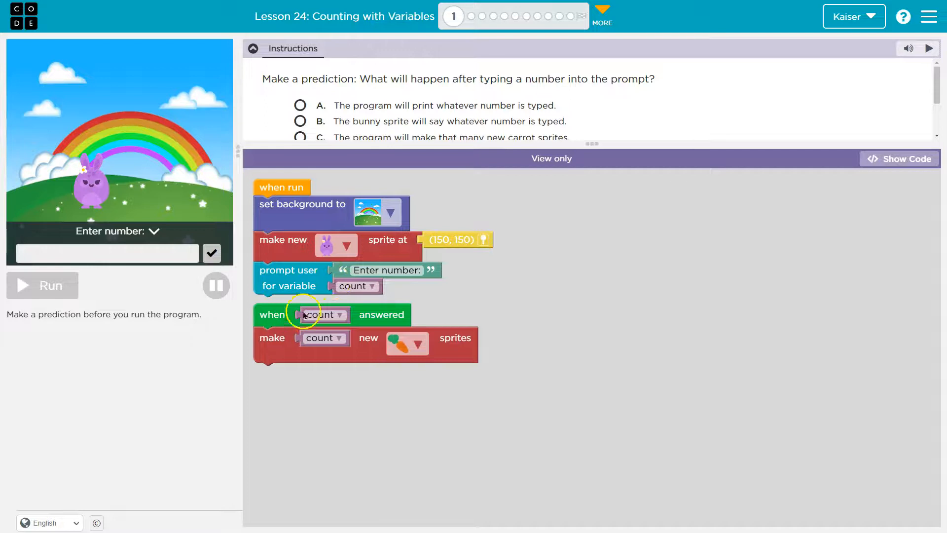
mouse_move(271, 318)
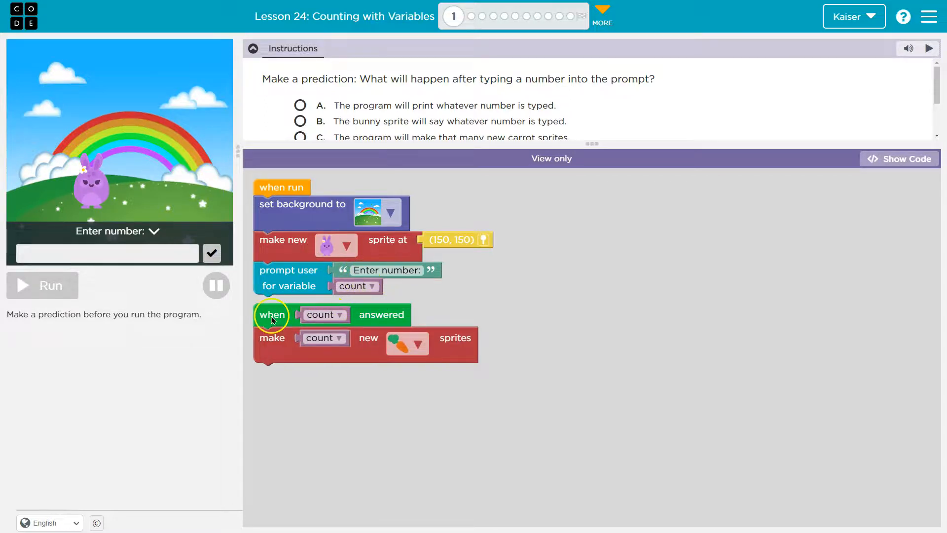
mouse_move(376, 272)
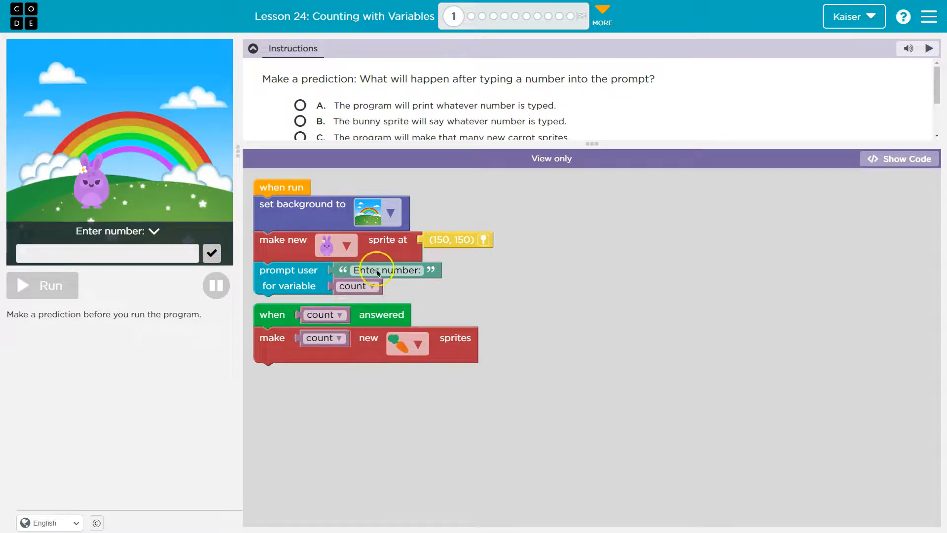
mouse_move(319, 337)
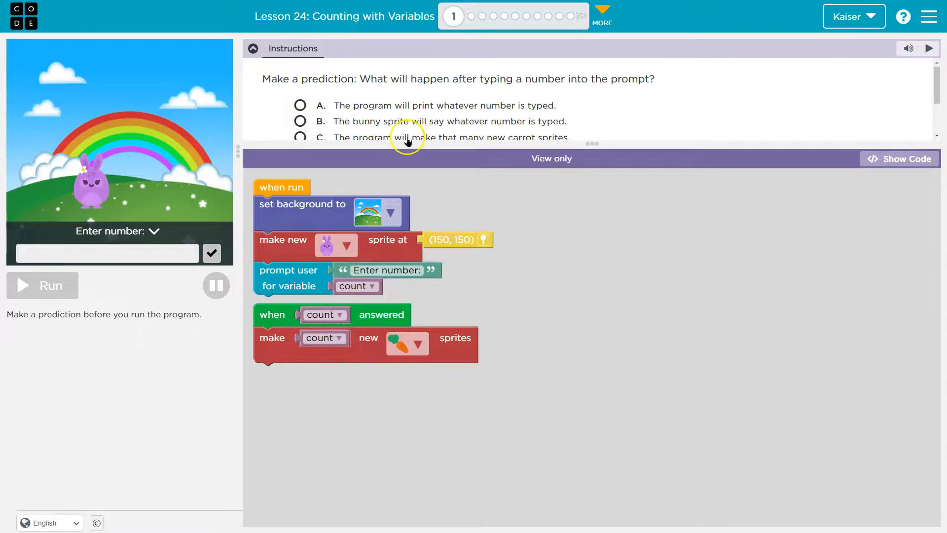
mouse_move(452, 158)
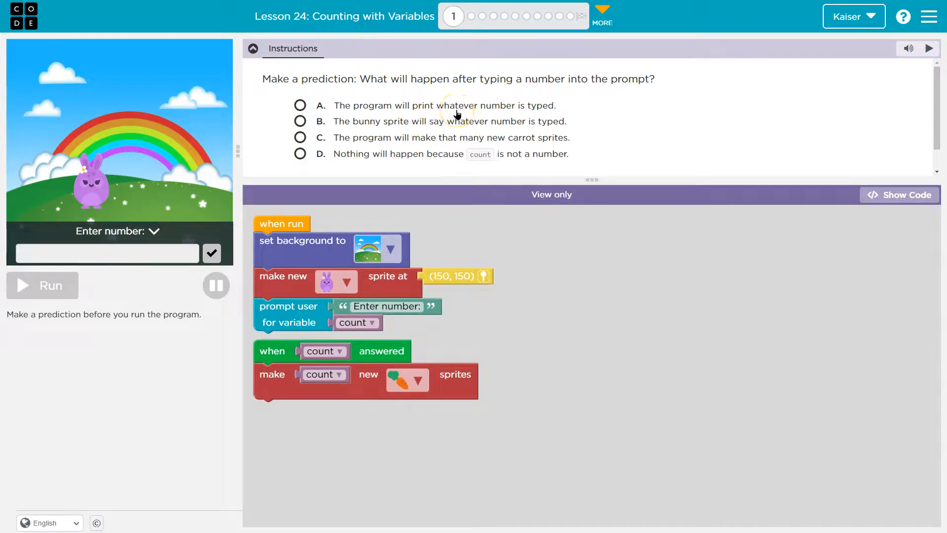
mouse_move(439, 413)
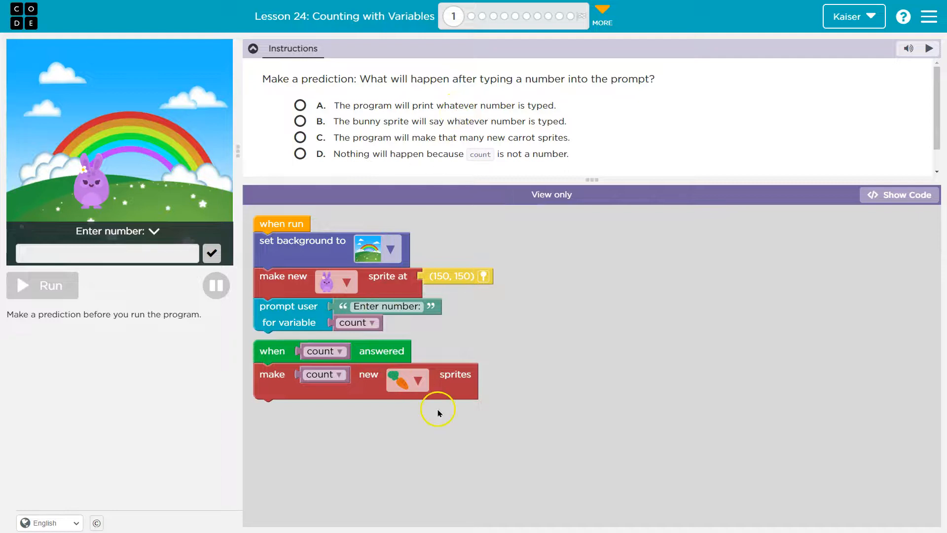
mouse_move(415, 125)
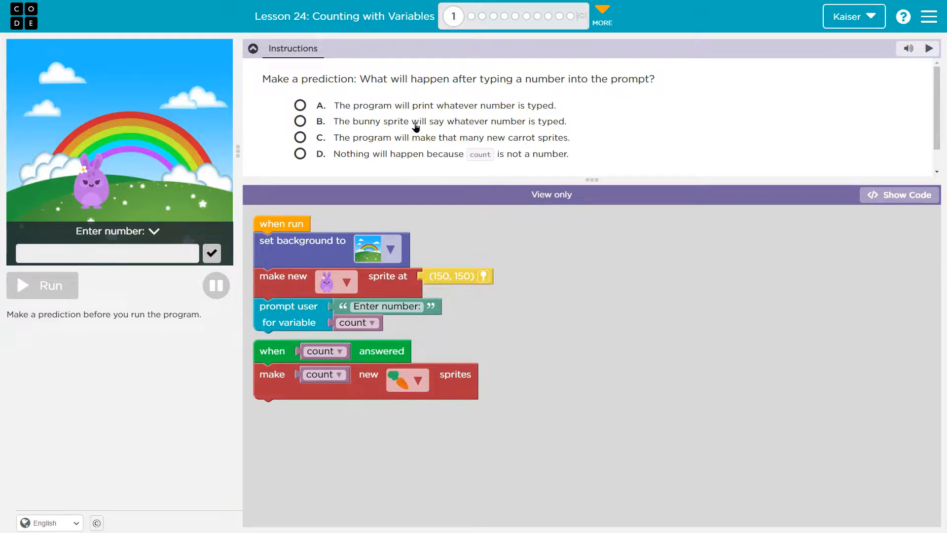
mouse_move(416, 141)
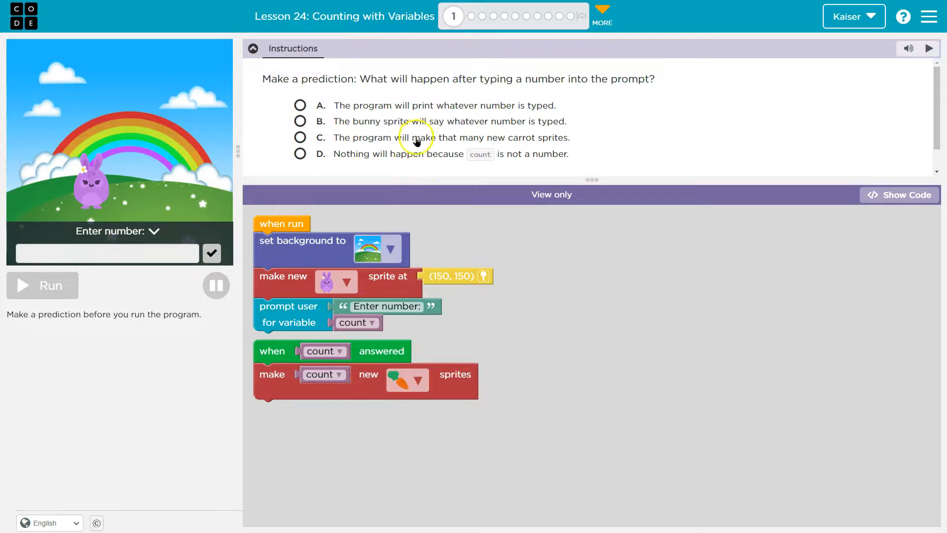
Select prediction C (that many carrot sprites), run the program and enter 4 at the number prompt.
left_click(300, 138)
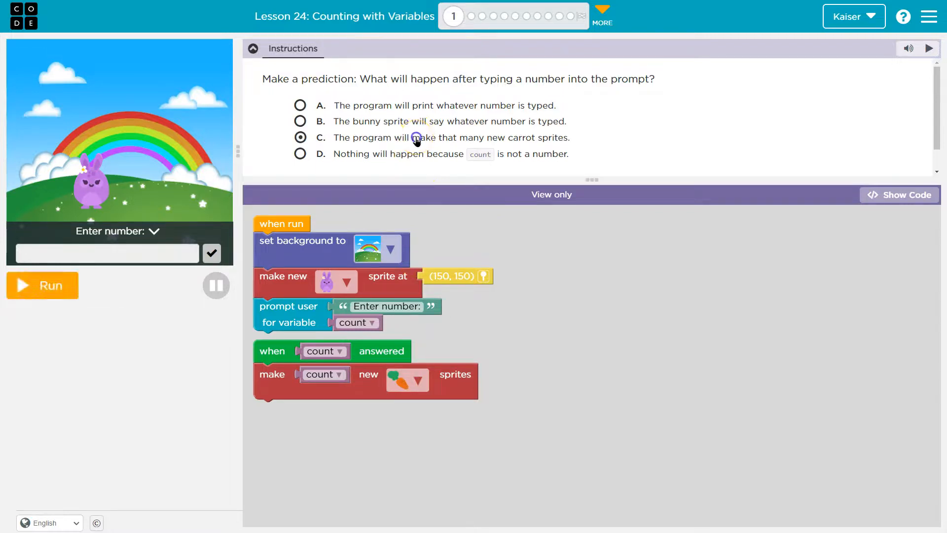
mouse_move(504, 154)
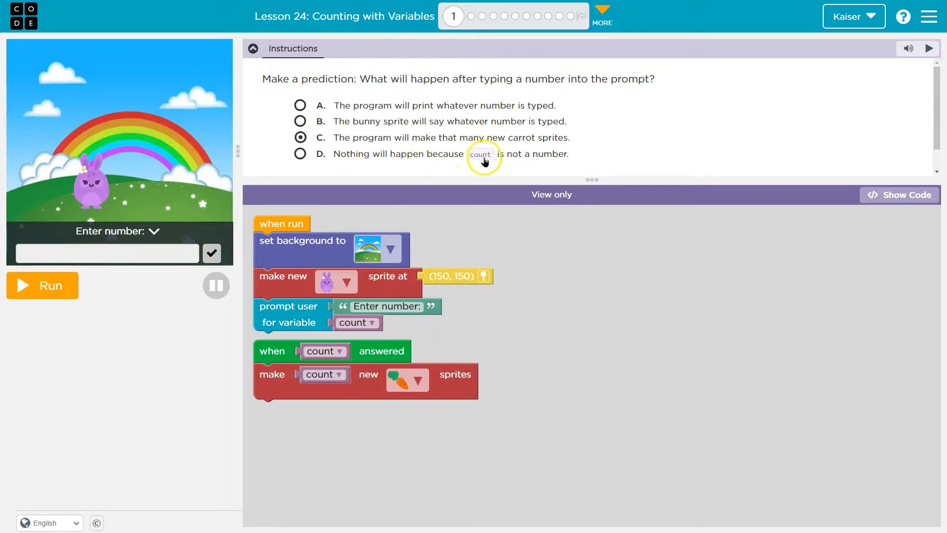
mouse_move(546, 159)
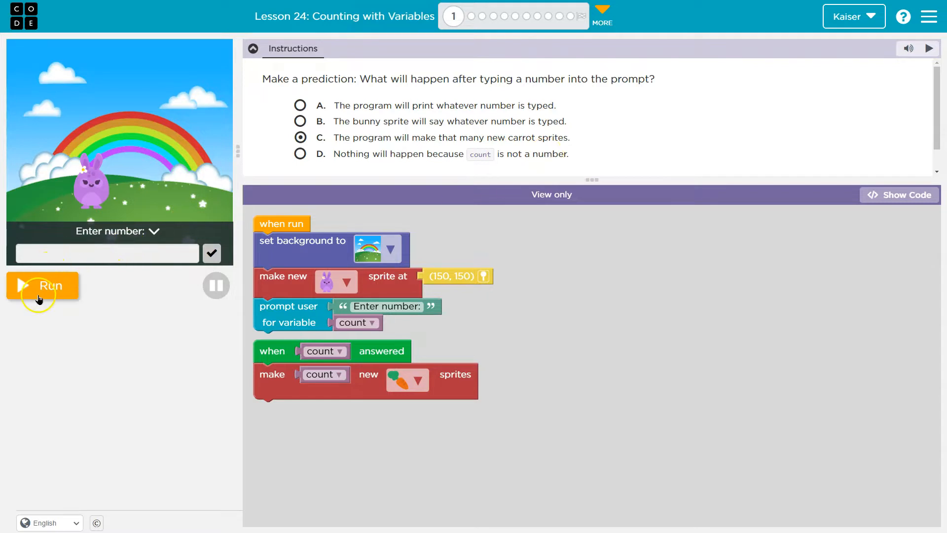
left_click(43, 285)
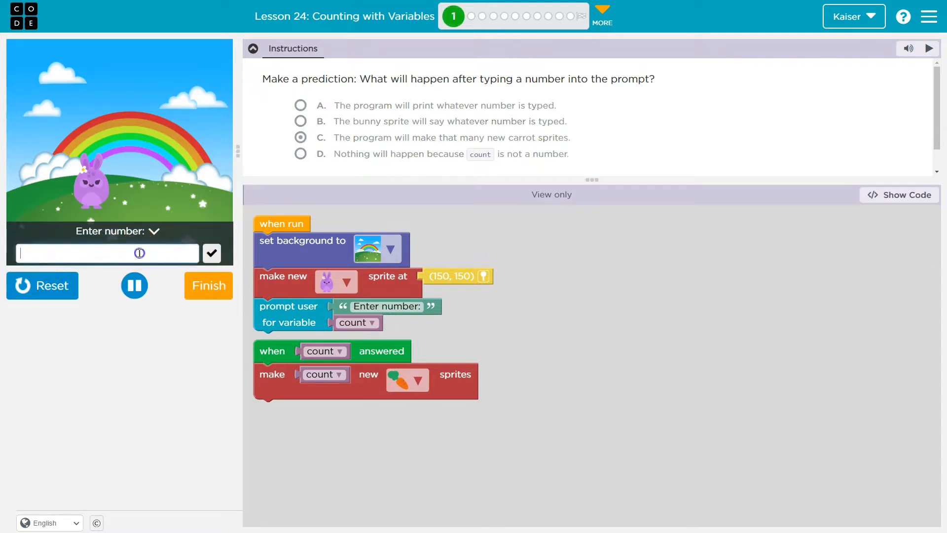
type("4")
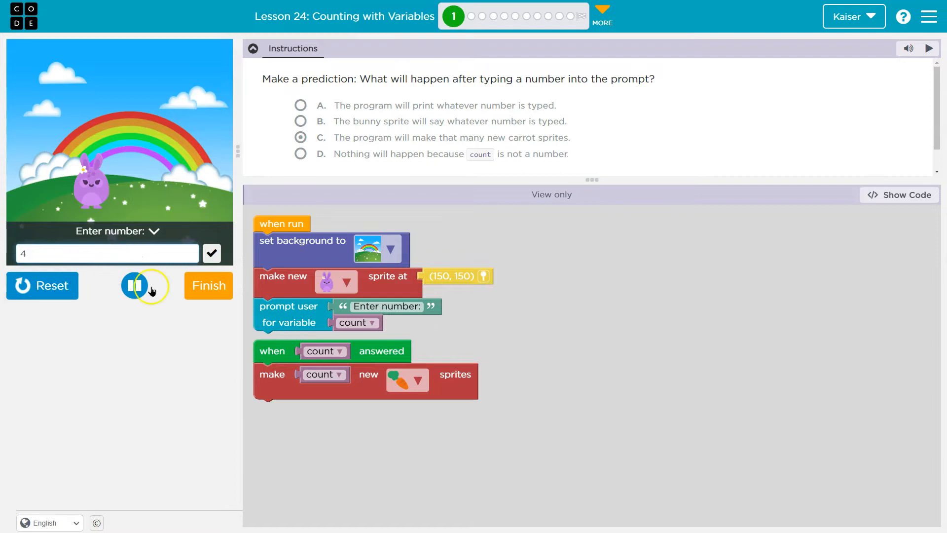